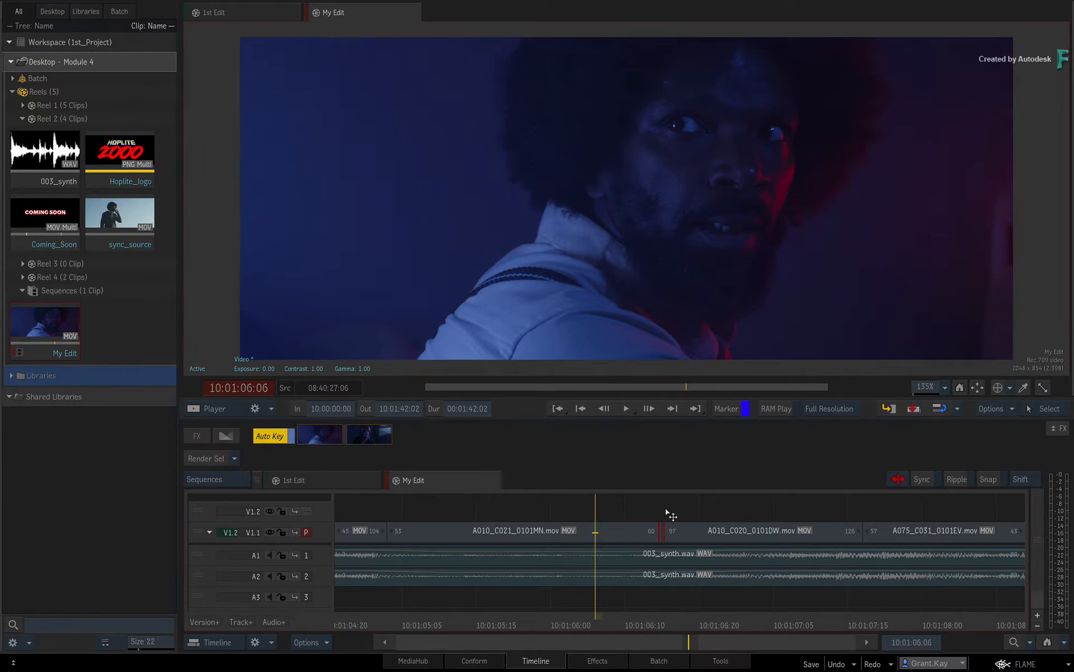
mouse_move(612, 511)
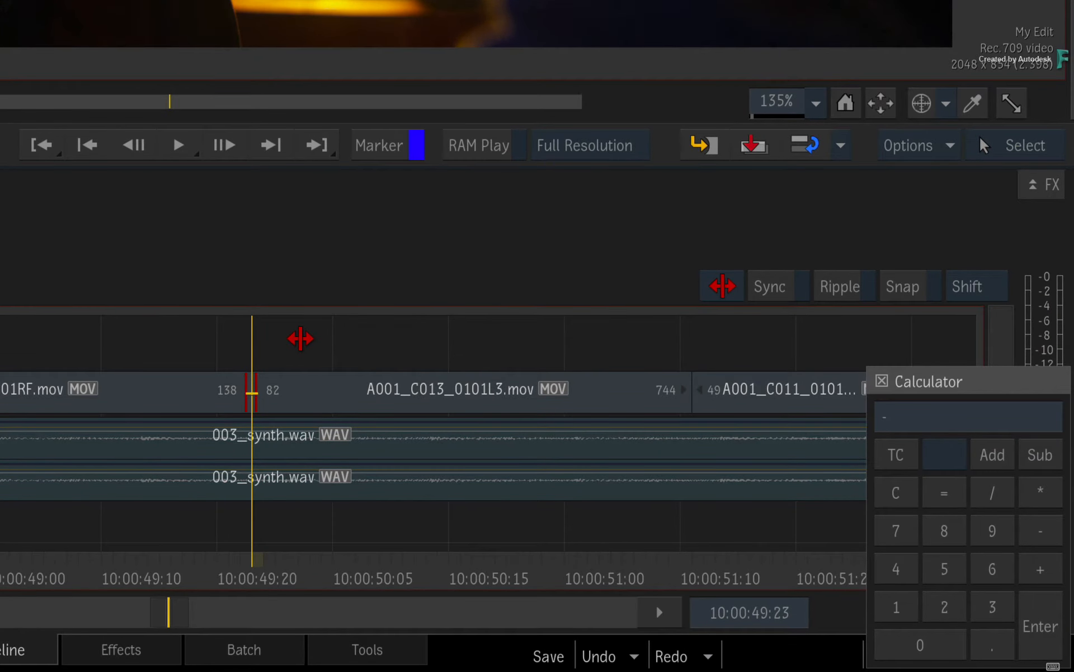
Step: Enter a minus offset in the Trim Calculator for the cut before A001_C013_0101L3
left_click(944, 569)
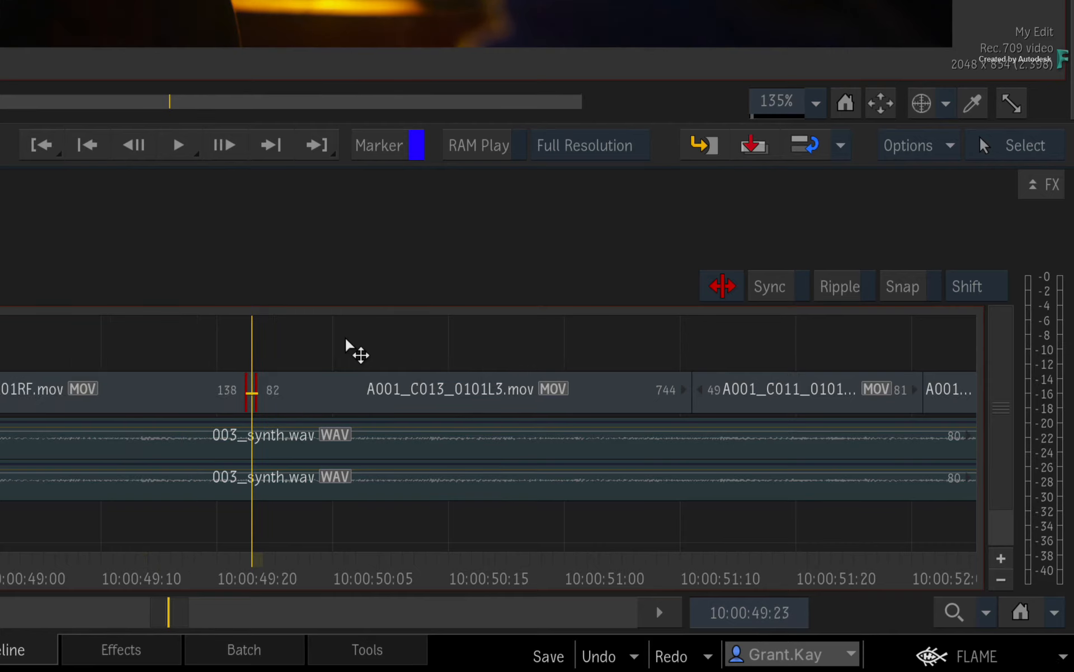
mouse_move(255, 436)
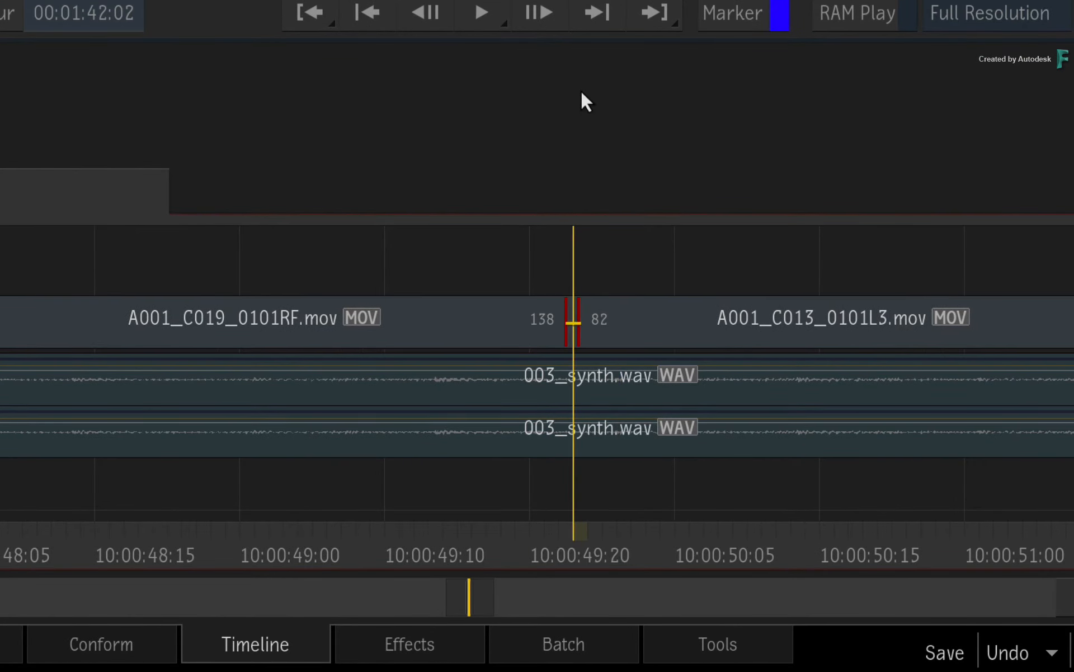
mouse_move(581, 117)
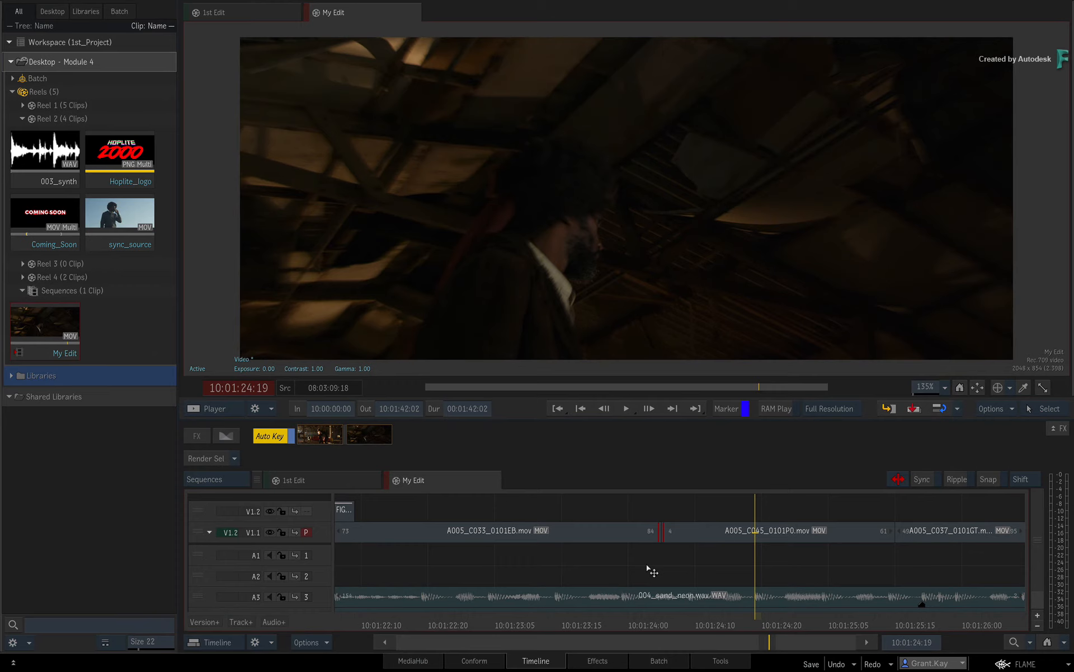
mouse_move(661, 573)
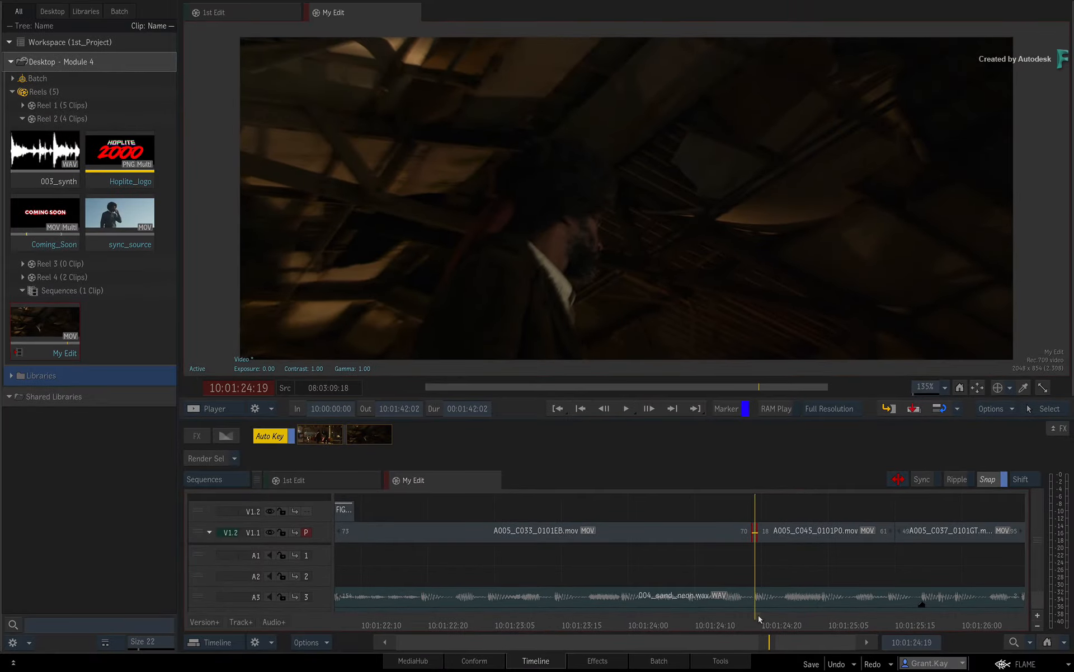
Step: Trim the cut before A005_C045_0101P0 to the positioner's frame with Snap enabled
left_click_drag(753, 604, 739, 603)
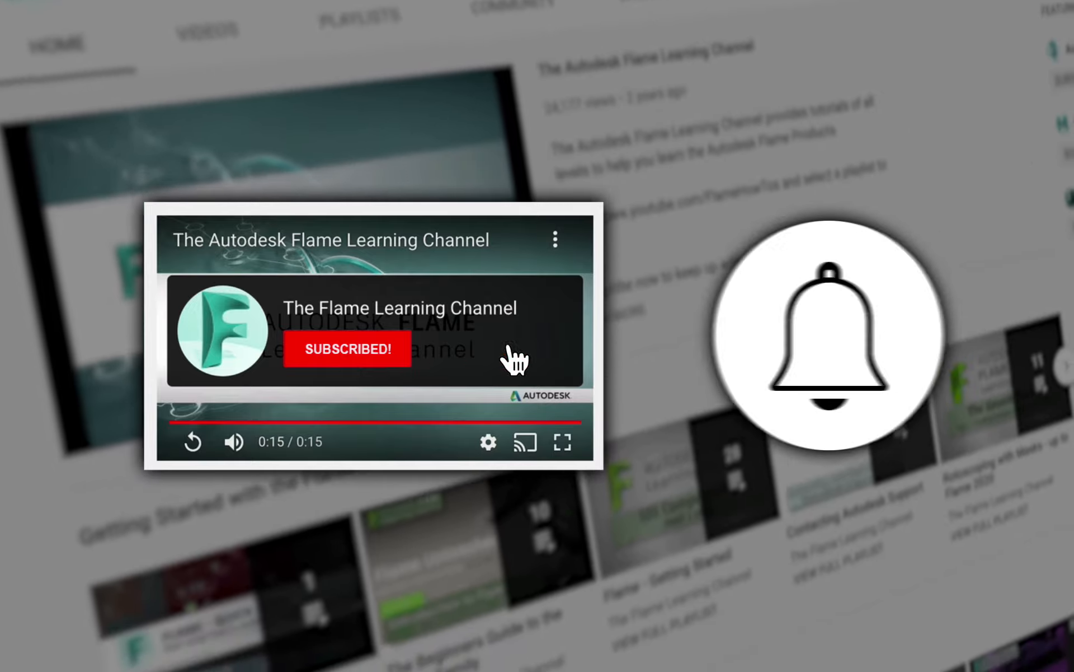
left_click(827, 336)
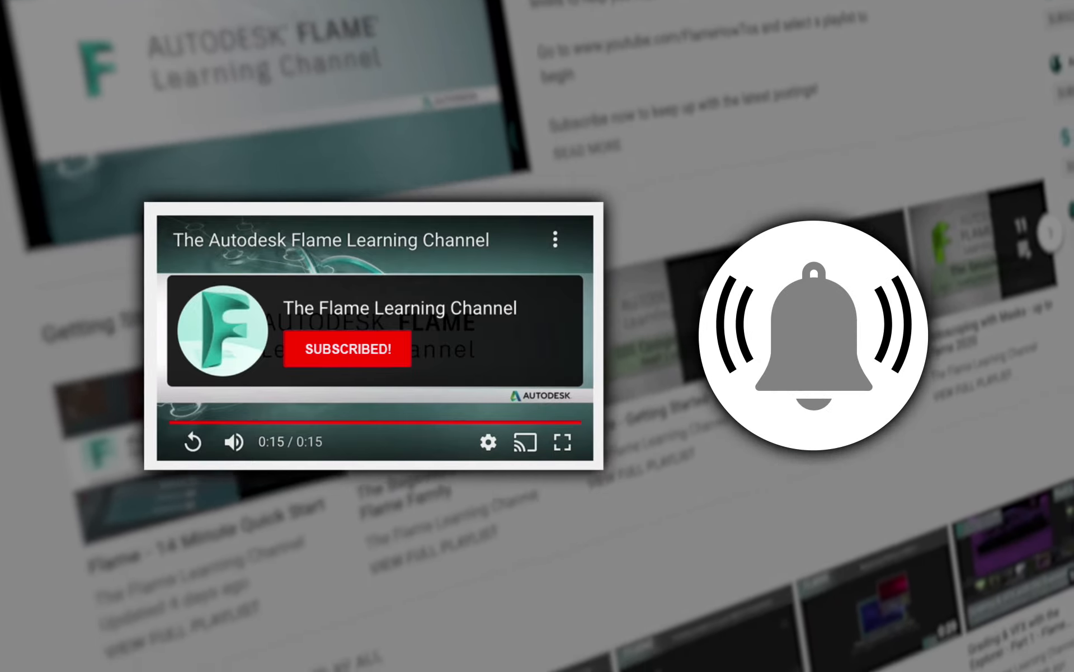